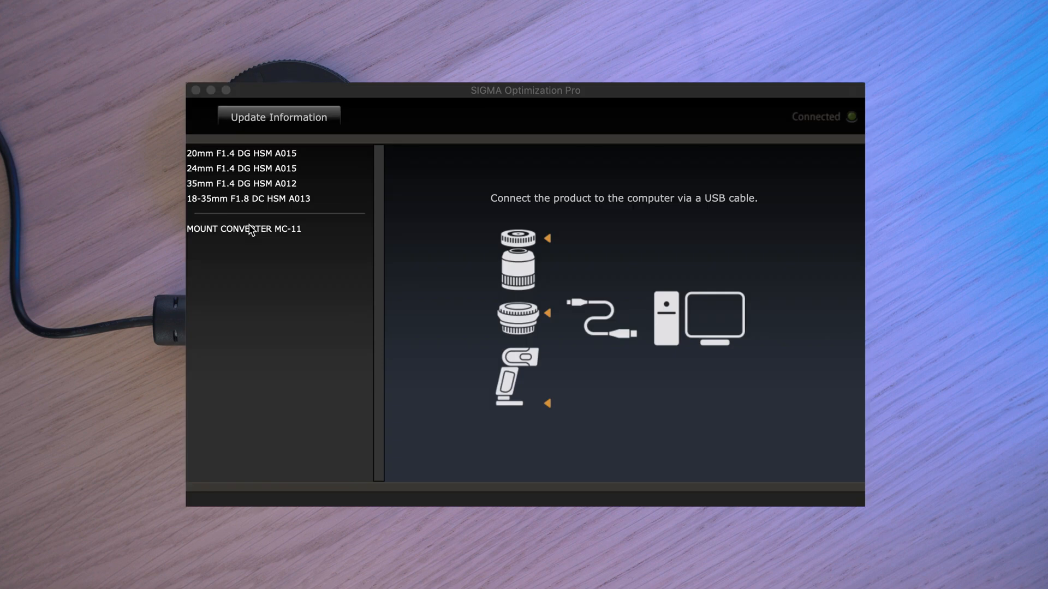
# Show the MOUNT CONVERTER MC-11 product info and start its Firmware Update from the Service Menu.
pyautogui.click(244, 229)
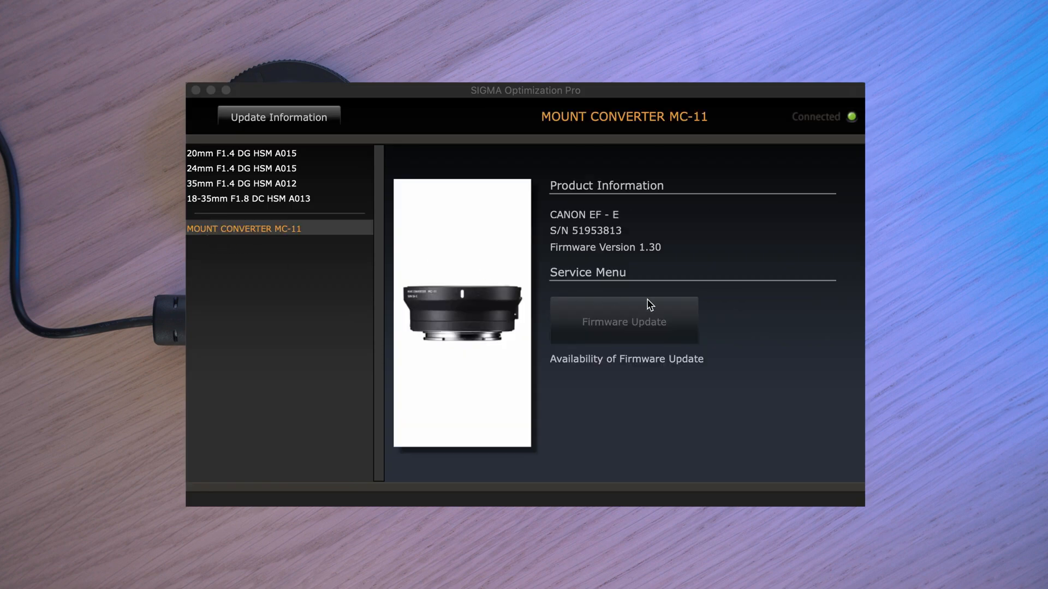
pyautogui.moveTo(637, 269)
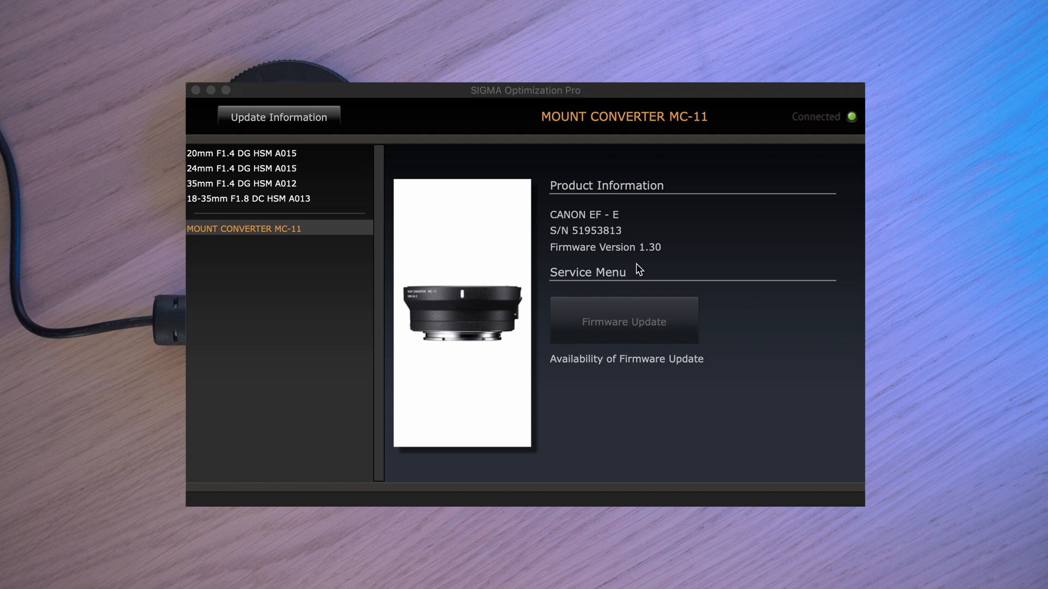
pyautogui.click(623, 321)
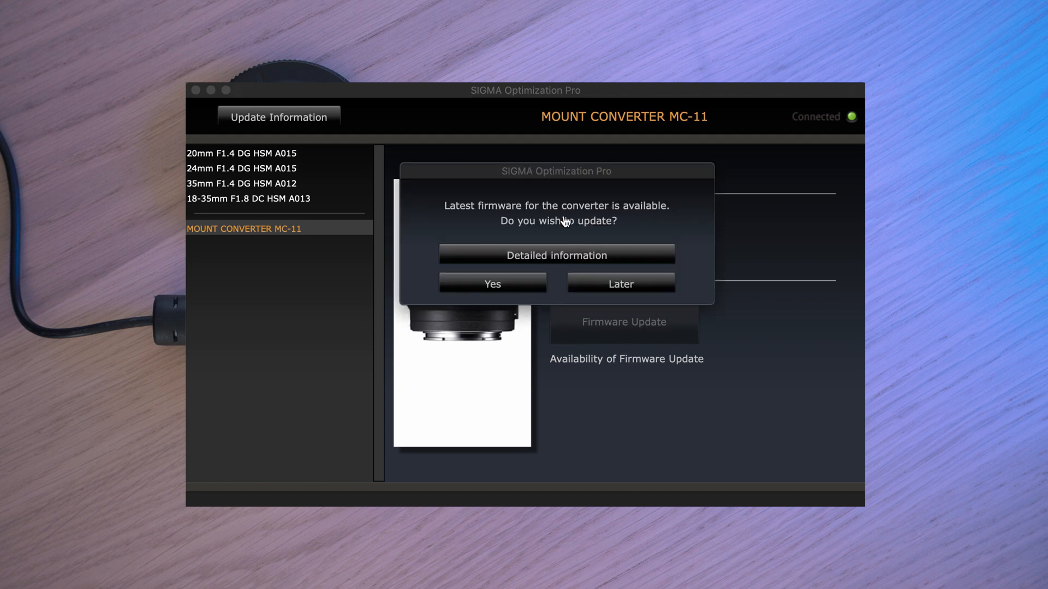
pyautogui.moveTo(492, 284)
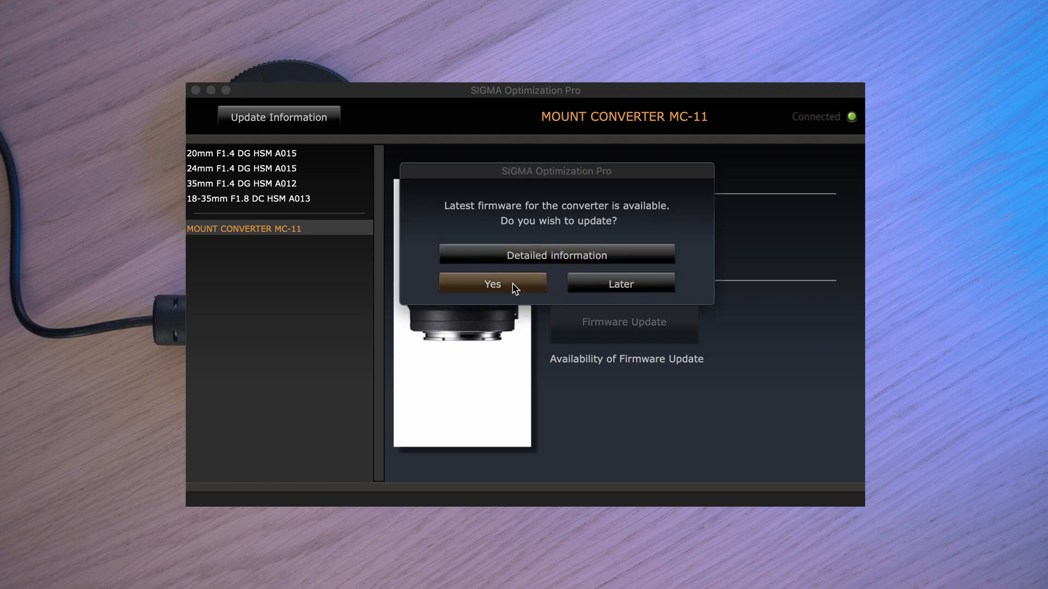
pyautogui.click(492, 284)
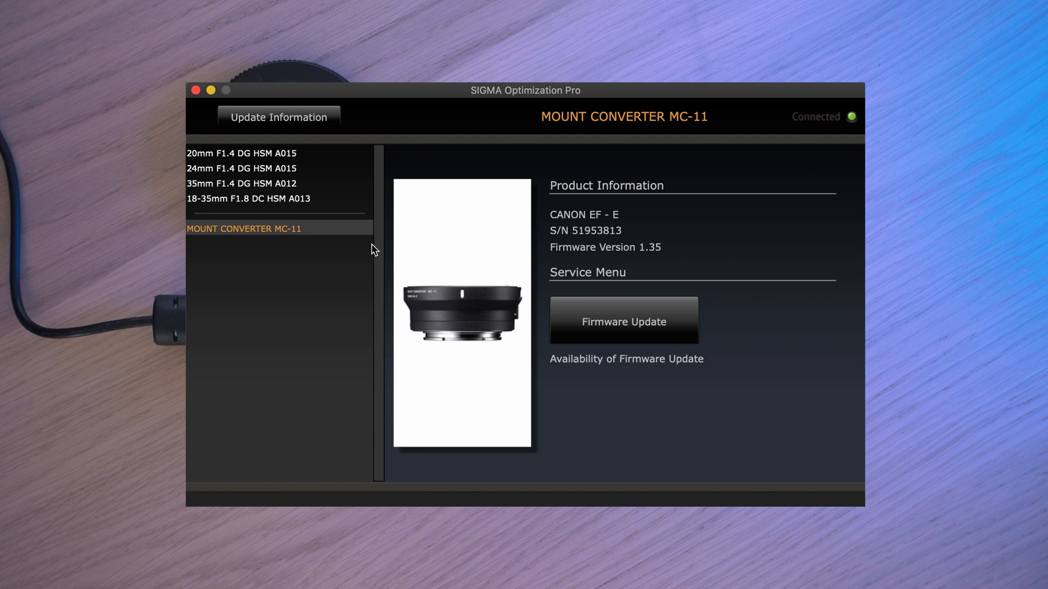
pyautogui.moveTo(681, 255)
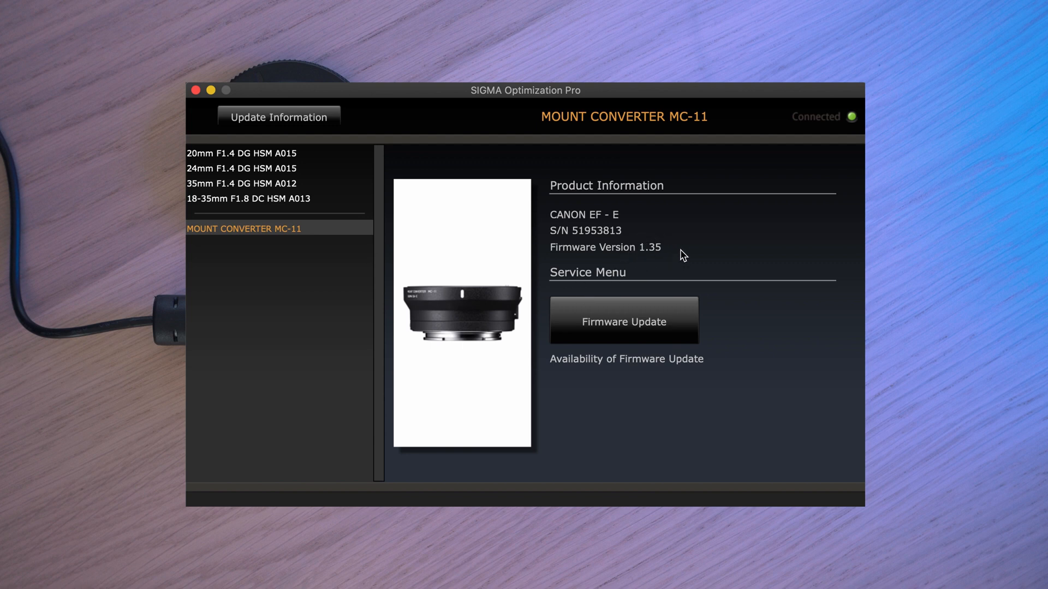